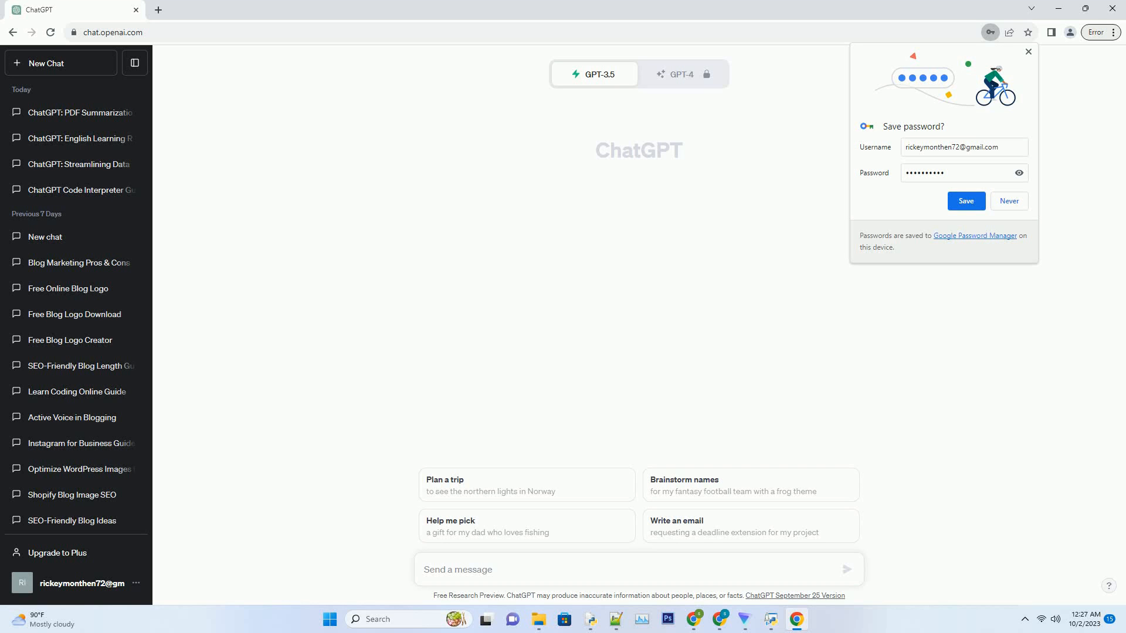
type("Create a SEO friendly blog post about use chatgpt to write book Use active voice. Write over 2000 words. Add very creative title fo")
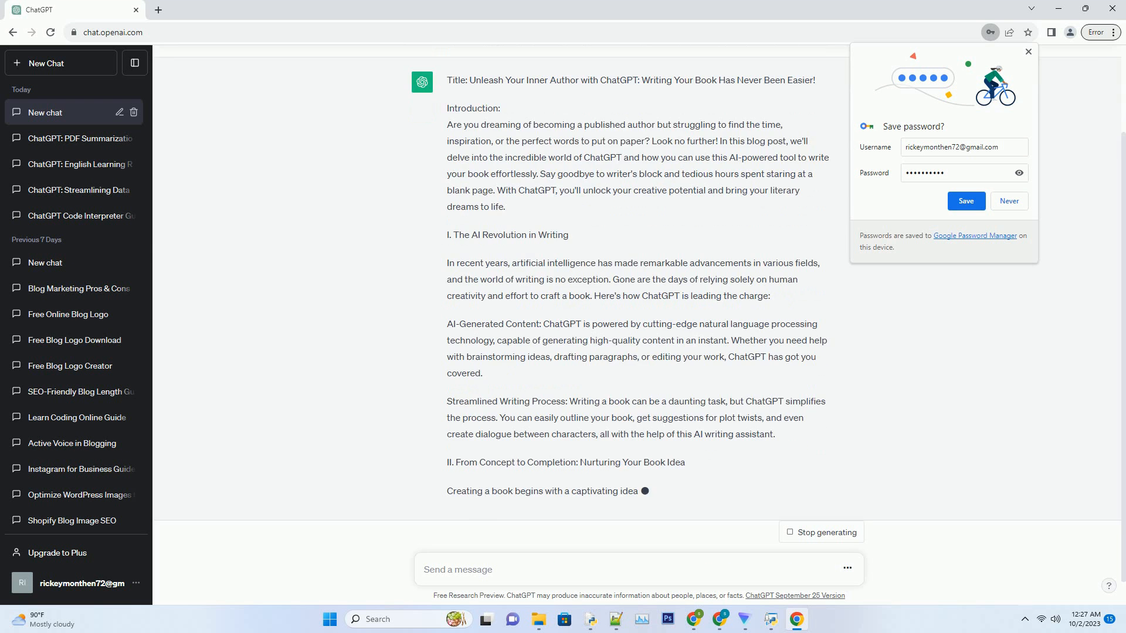
scroll("down", 3)
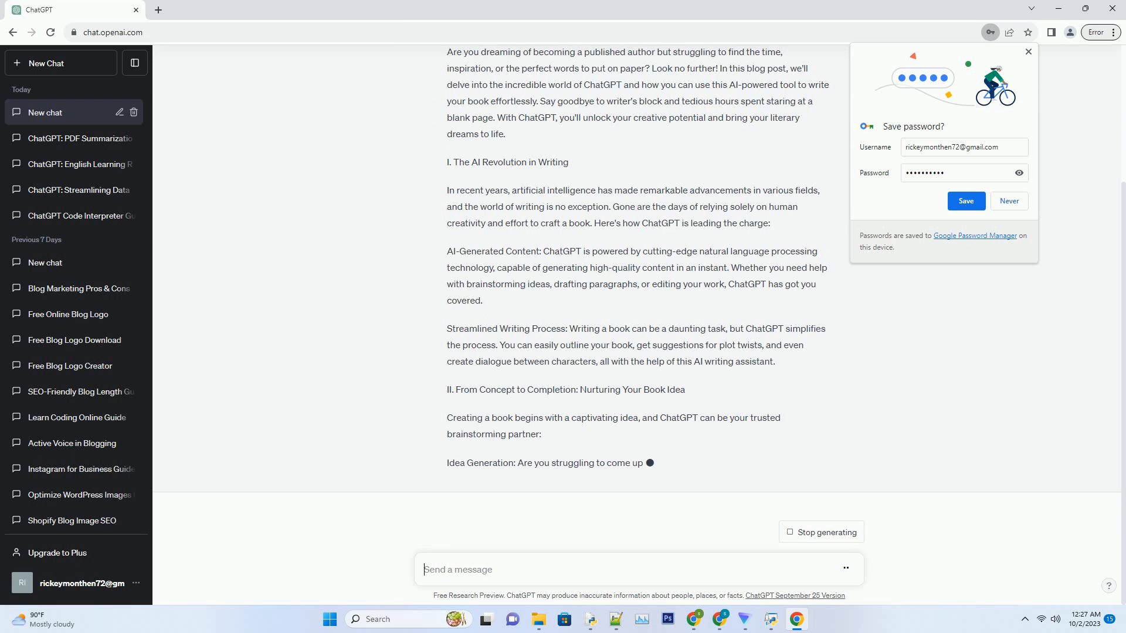